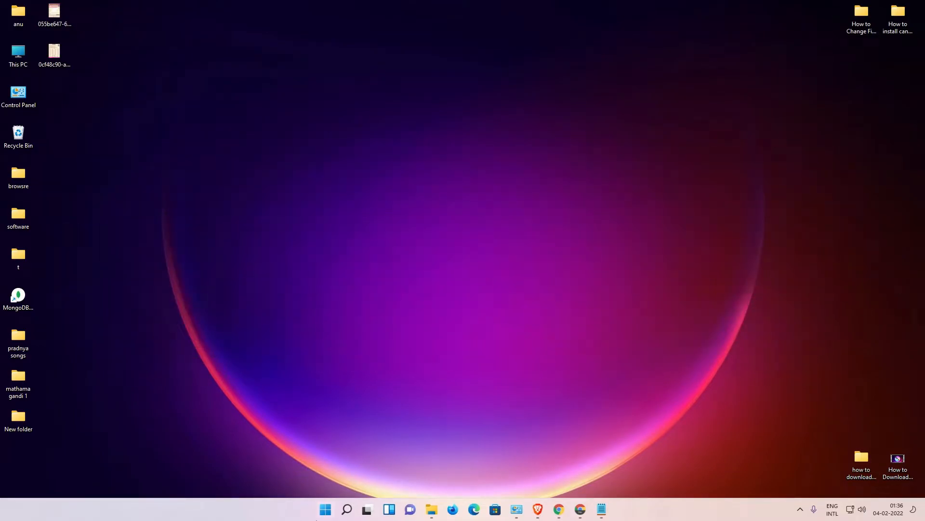
Search 'cmd' from Start and run Command Prompt as administrator.
click(325, 508)
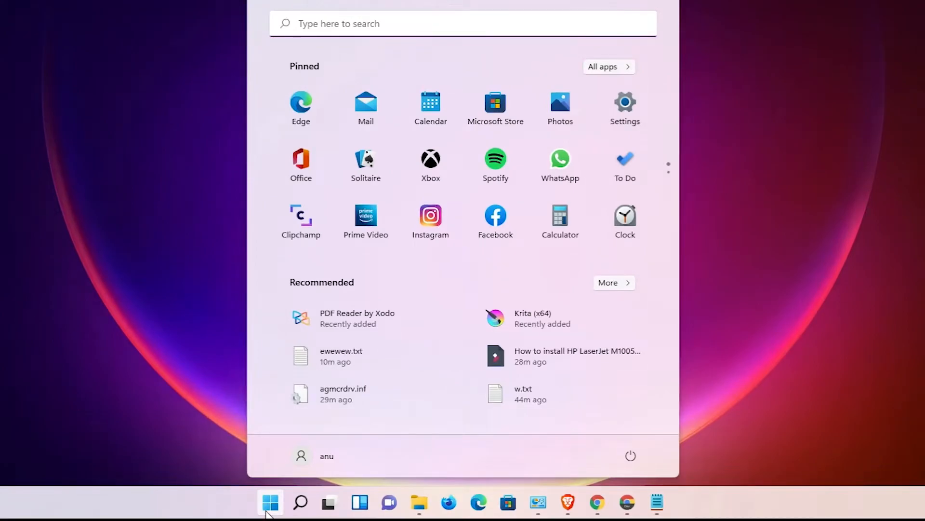
text(cmd)
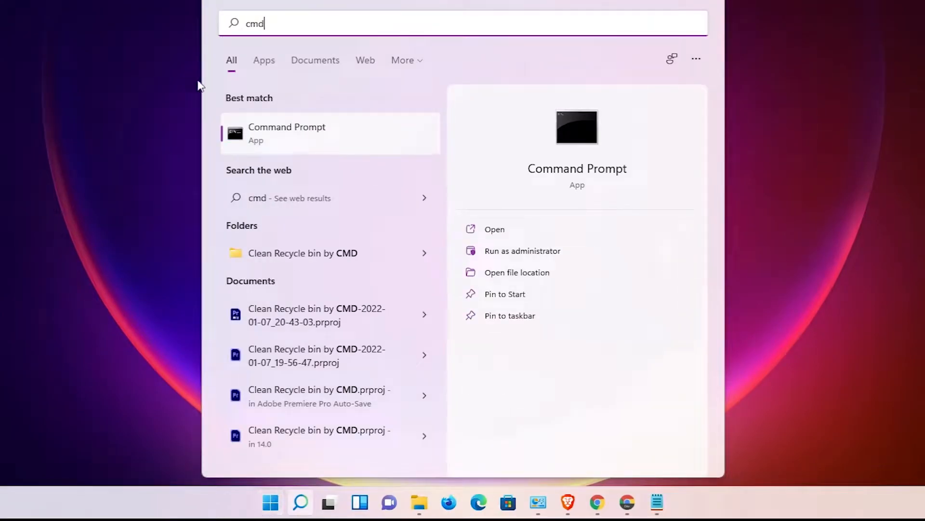
right_click(287, 133)
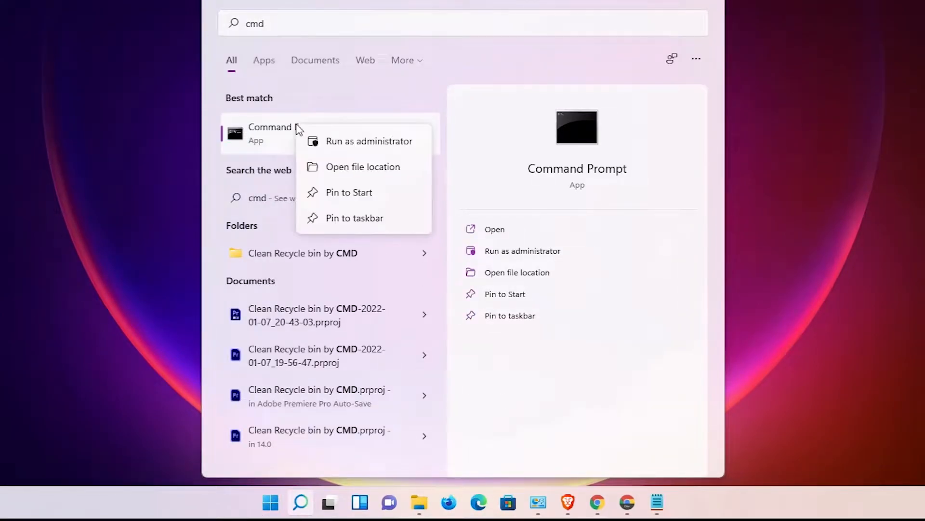
mouse_move(387, 150)
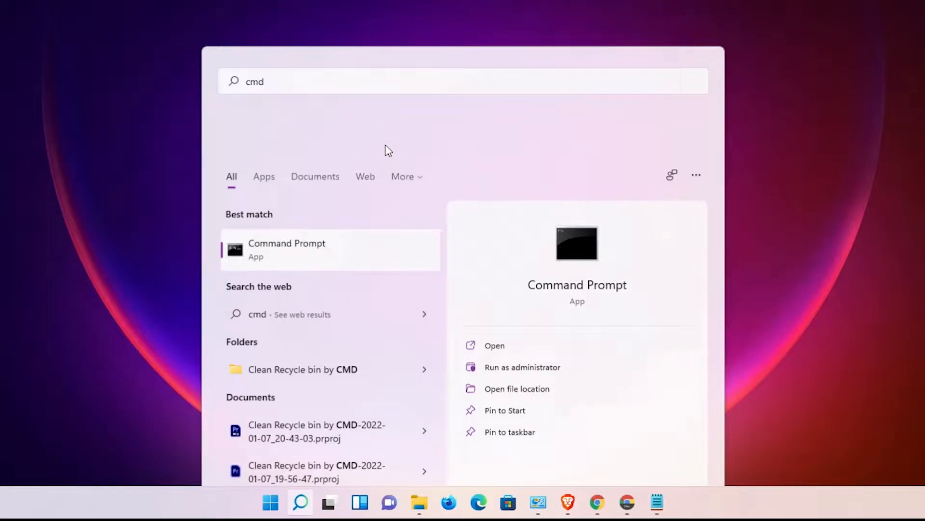
click(523, 367)
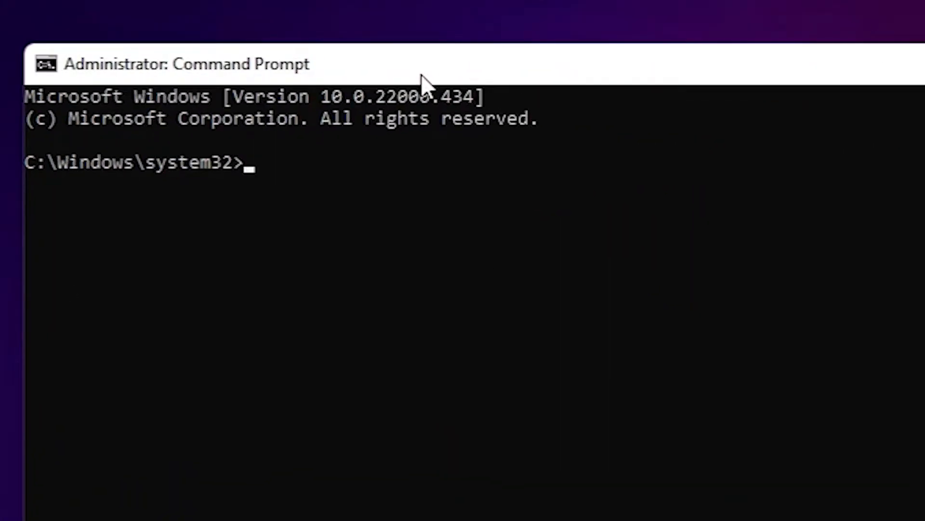
mouse_move(154, 82)
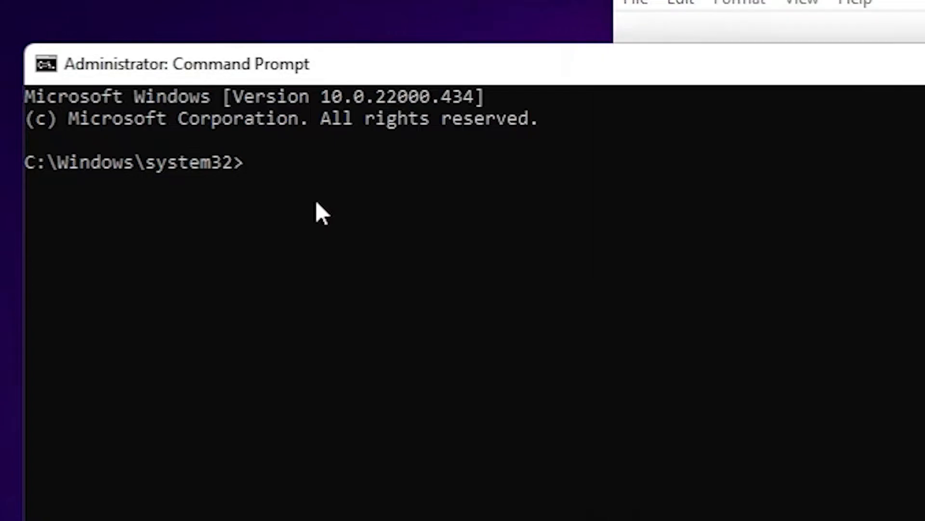
Enter cmd /c"echo off|clip" at the administrator prompt.
text(cmd /c"echo off|clip")
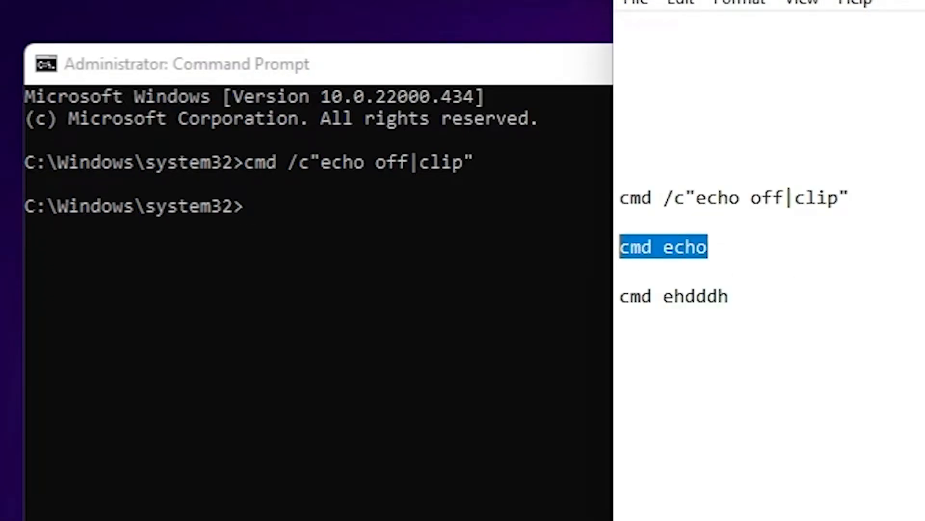
mouse_move(283, 399)
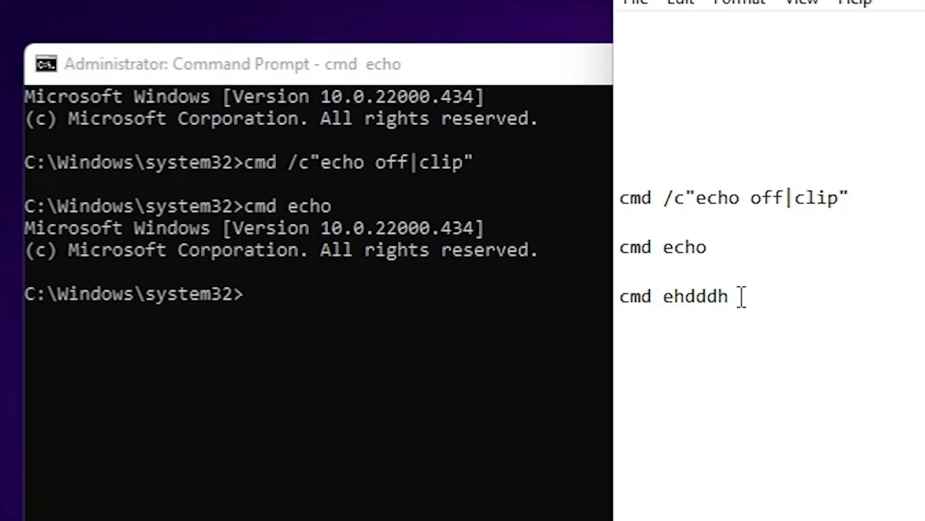
Select the cmd ehdddh line in the Notepad command list.
triple_click(672, 296)
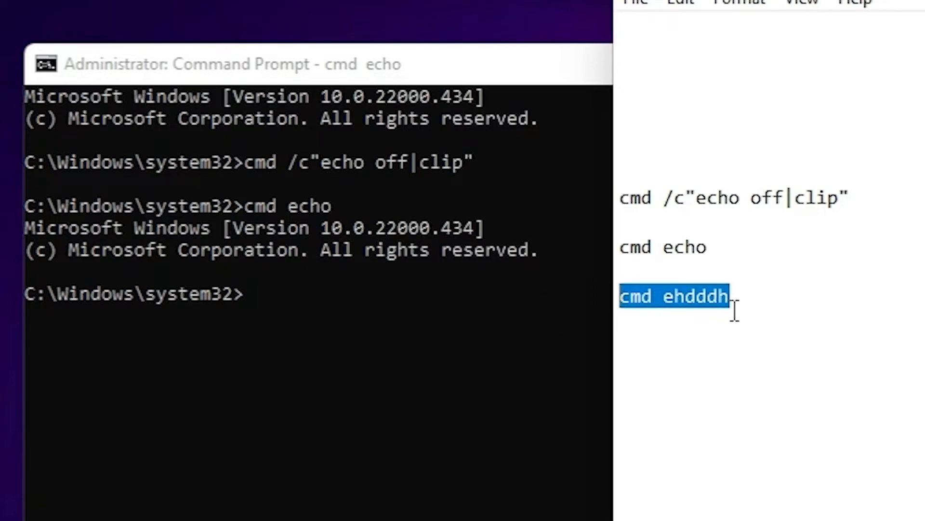